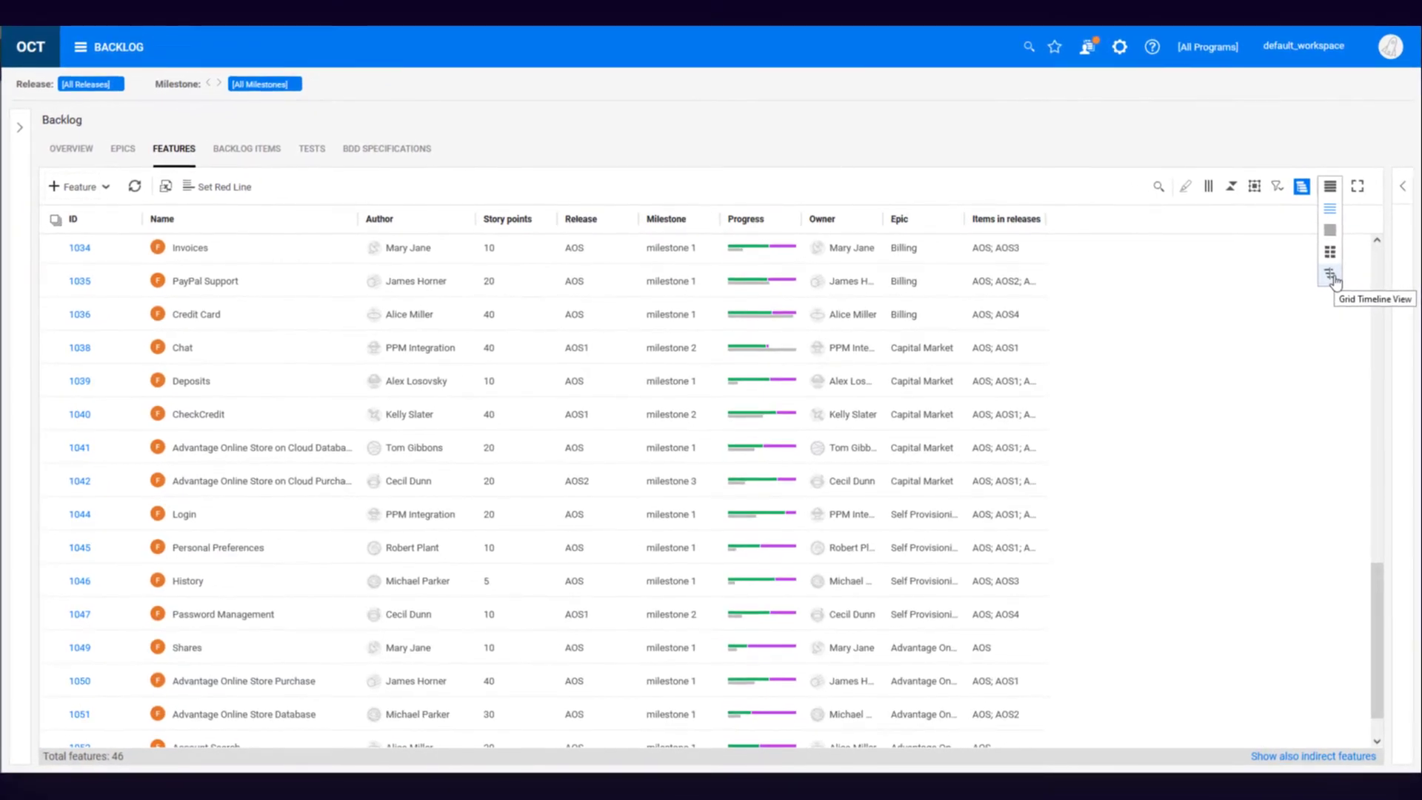
Switch the Backlog Features grid to the Grid Timeline View.
{"action": "left_click", "coordinate": [1328, 273]}
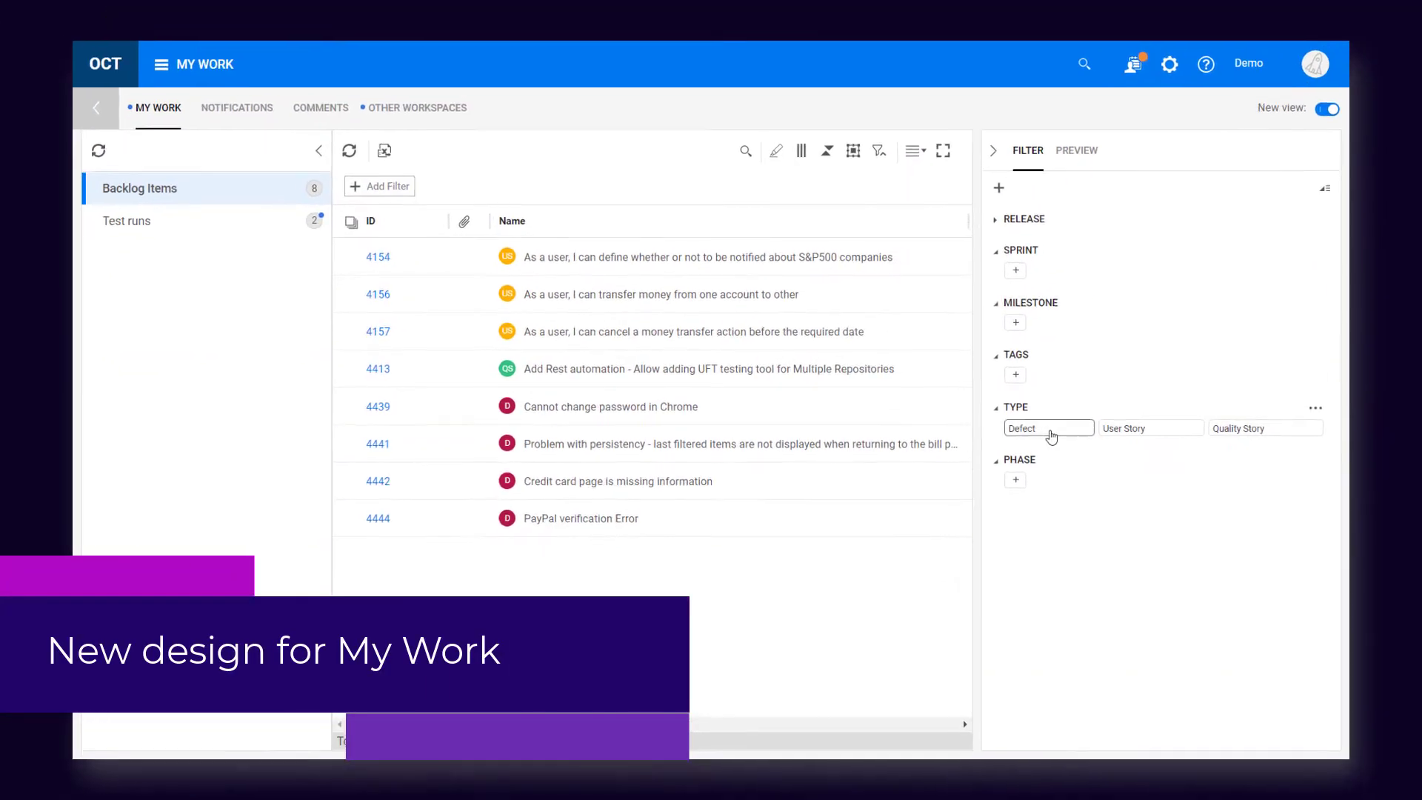
Open the Group by dialog for the eight My Work backlog items.
{"action": "left_click", "coordinate": [1050, 428]}
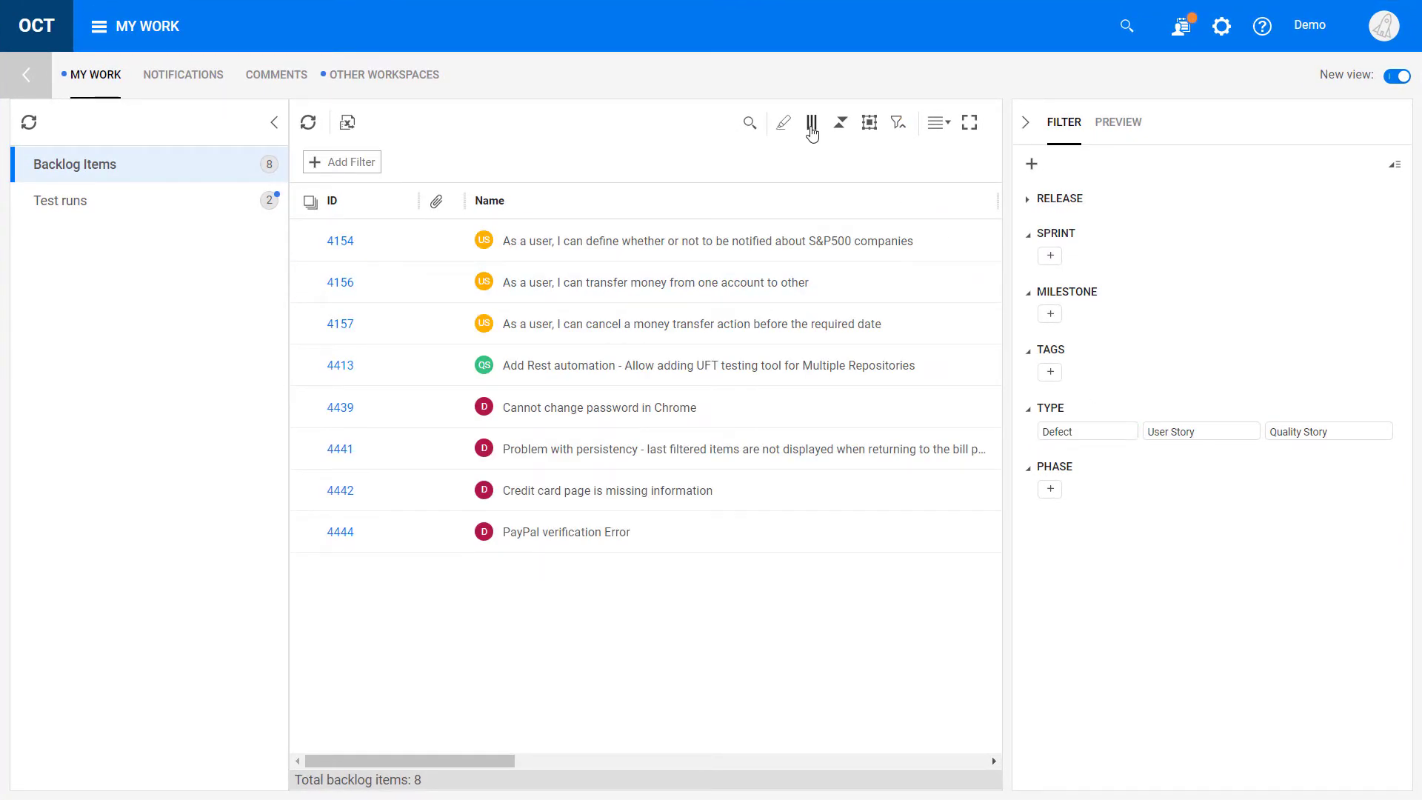
{"action": "left_click", "coordinate": [868, 122]}
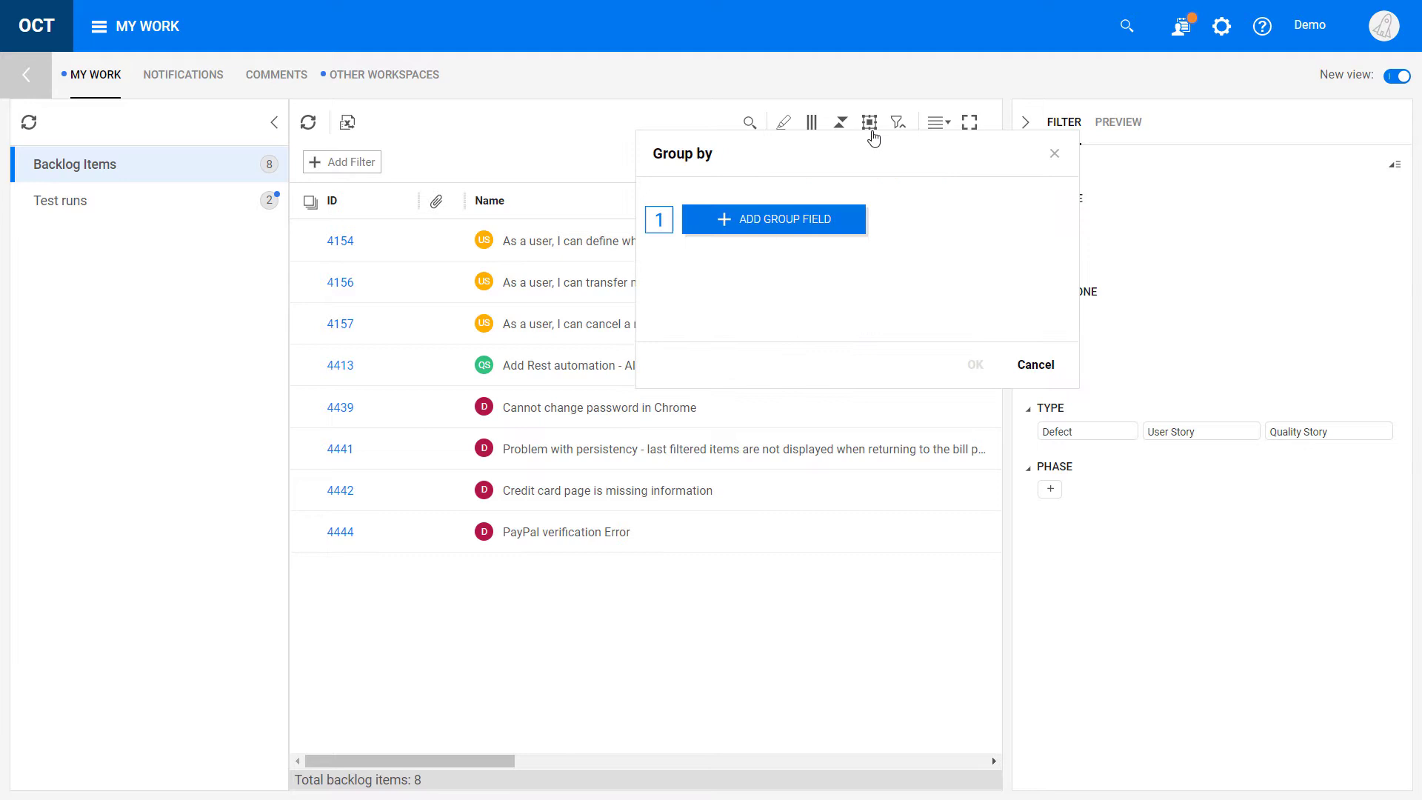
{"action": "mouse_move", "coordinate": [1052, 376]}
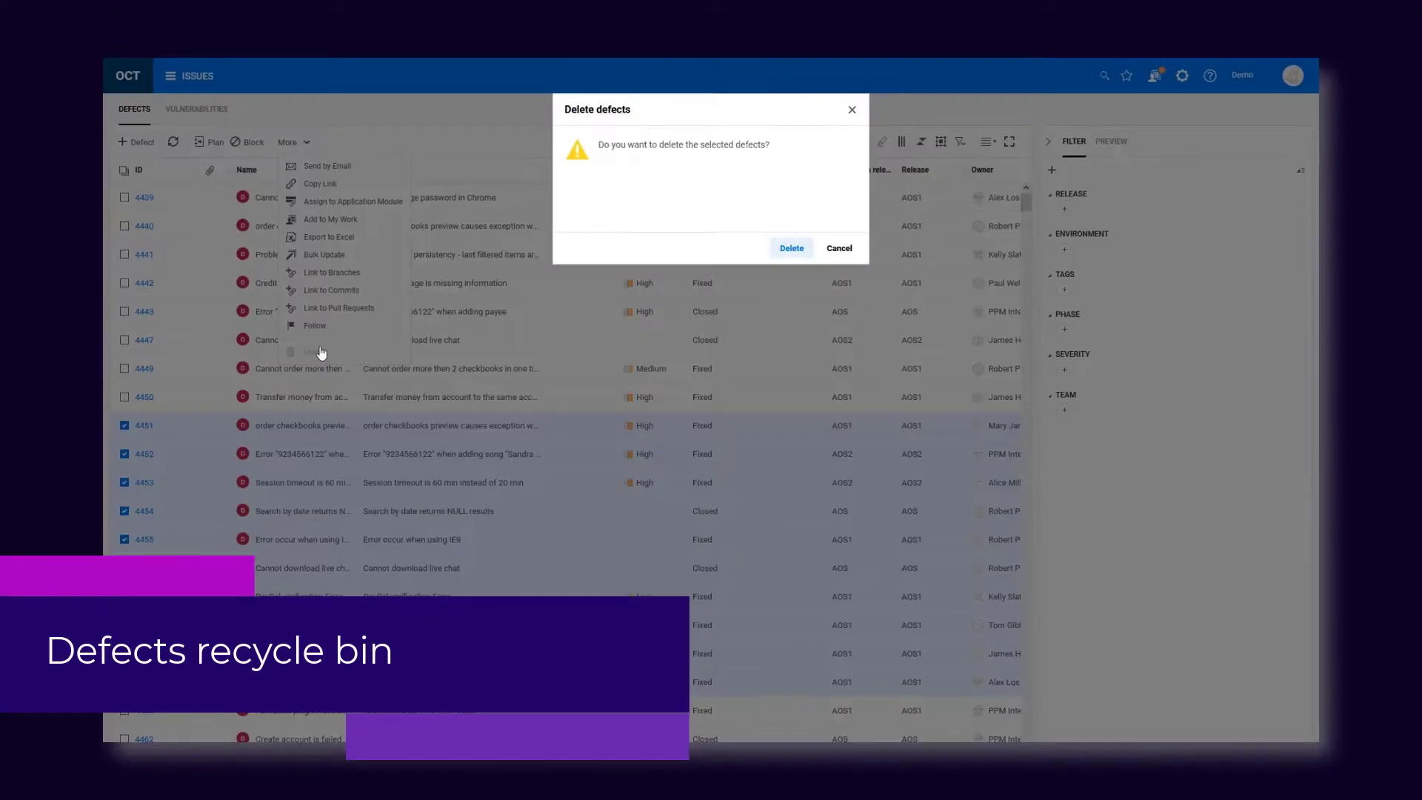
Confirm deleting the checked defects, then restore defect 1007 and others from the recycle bin.
{"action": "left_click", "coordinate": [791, 247]}
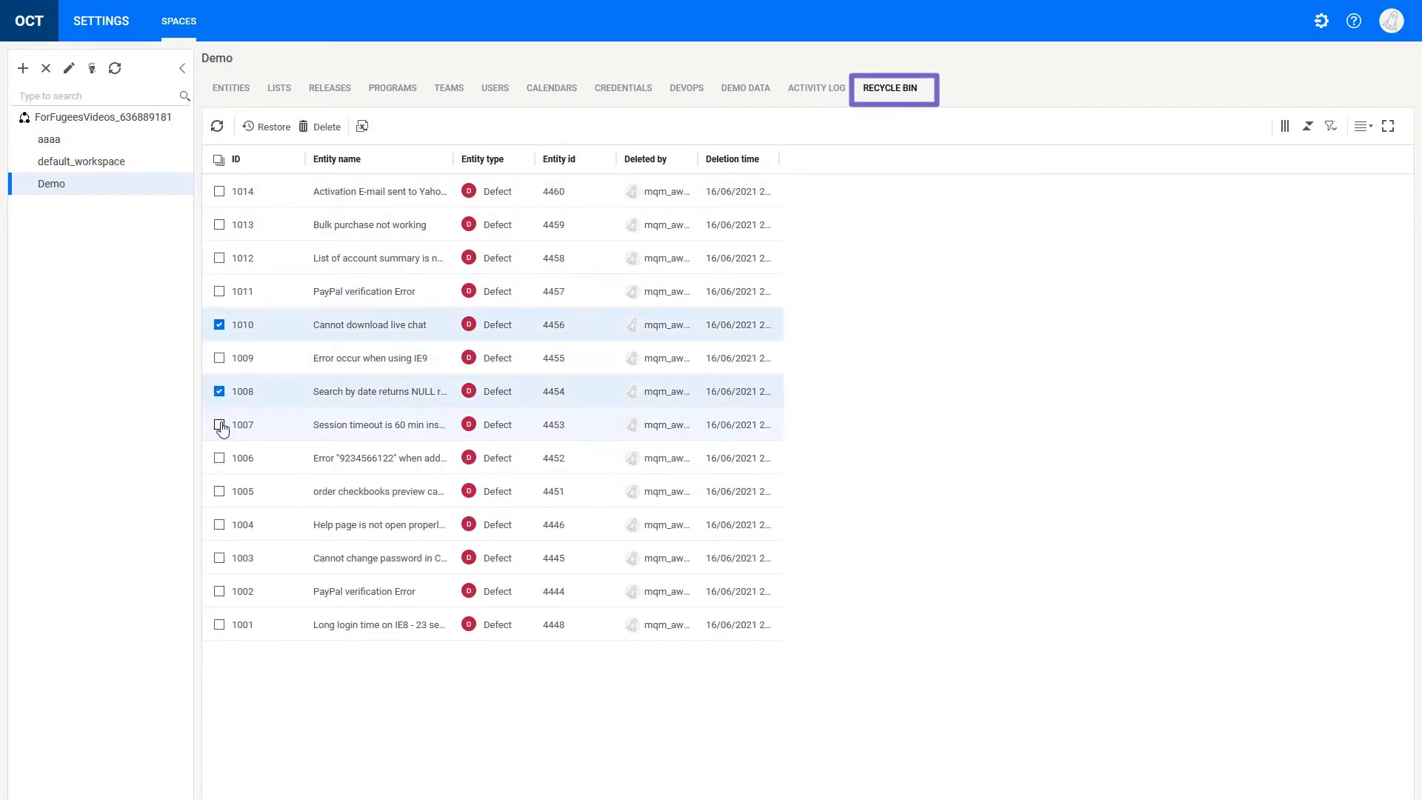
{"action": "left_click", "coordinate": [219, 425]}
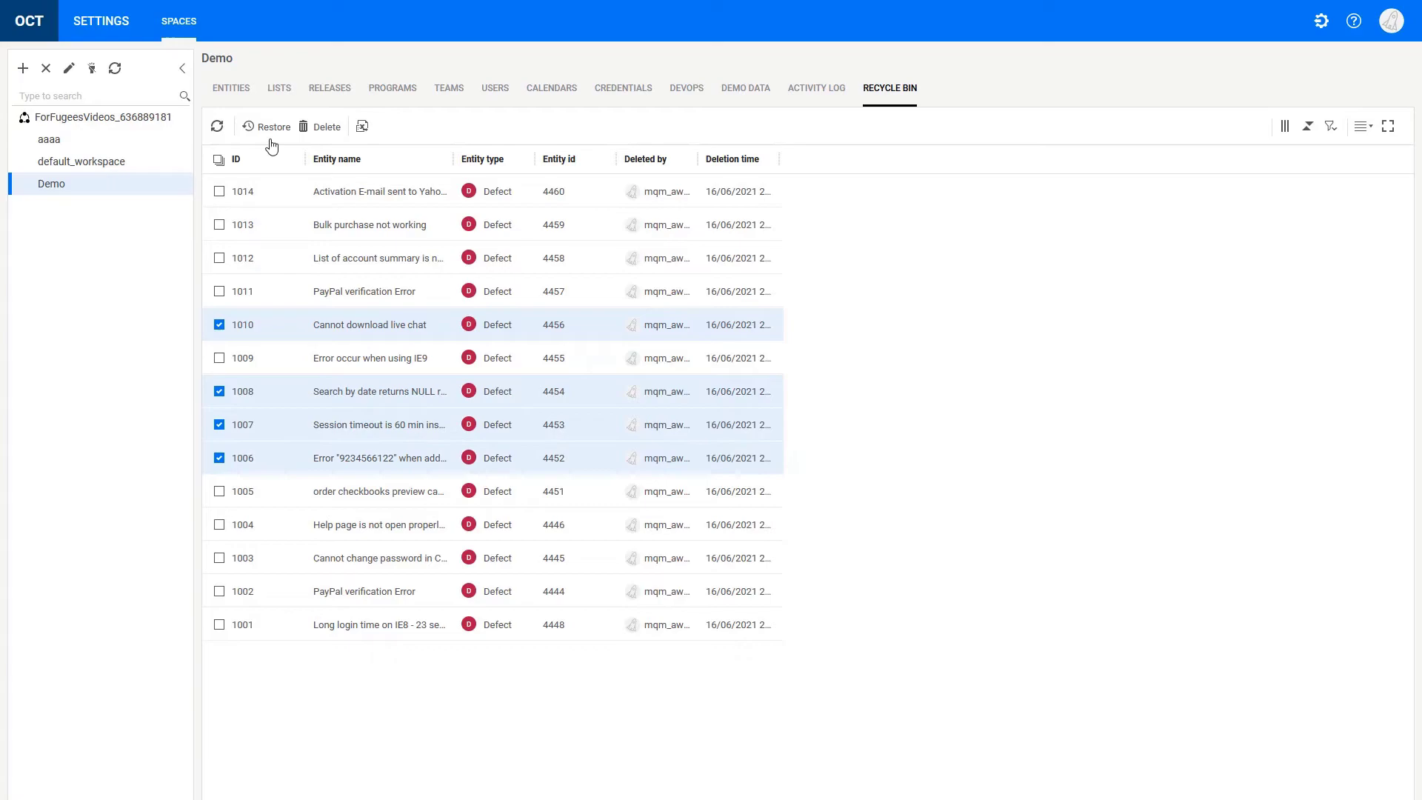
{"action": "left_click", "coordinate": [265, 125]}
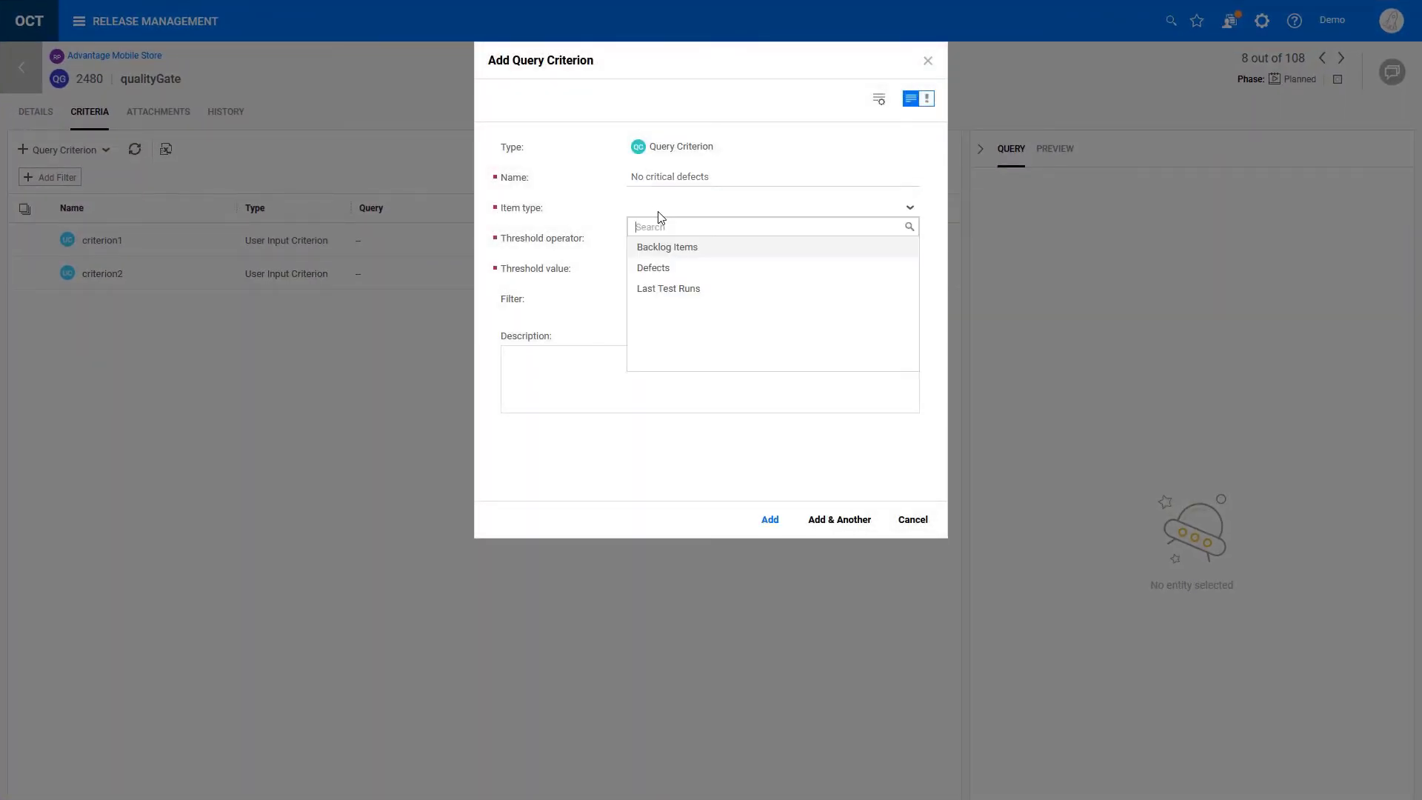
Add a Defects criterion equal to 0, filtered to Severity Critical, and preview it.
{"action": "left_click", "coordinate": [654, 267]}
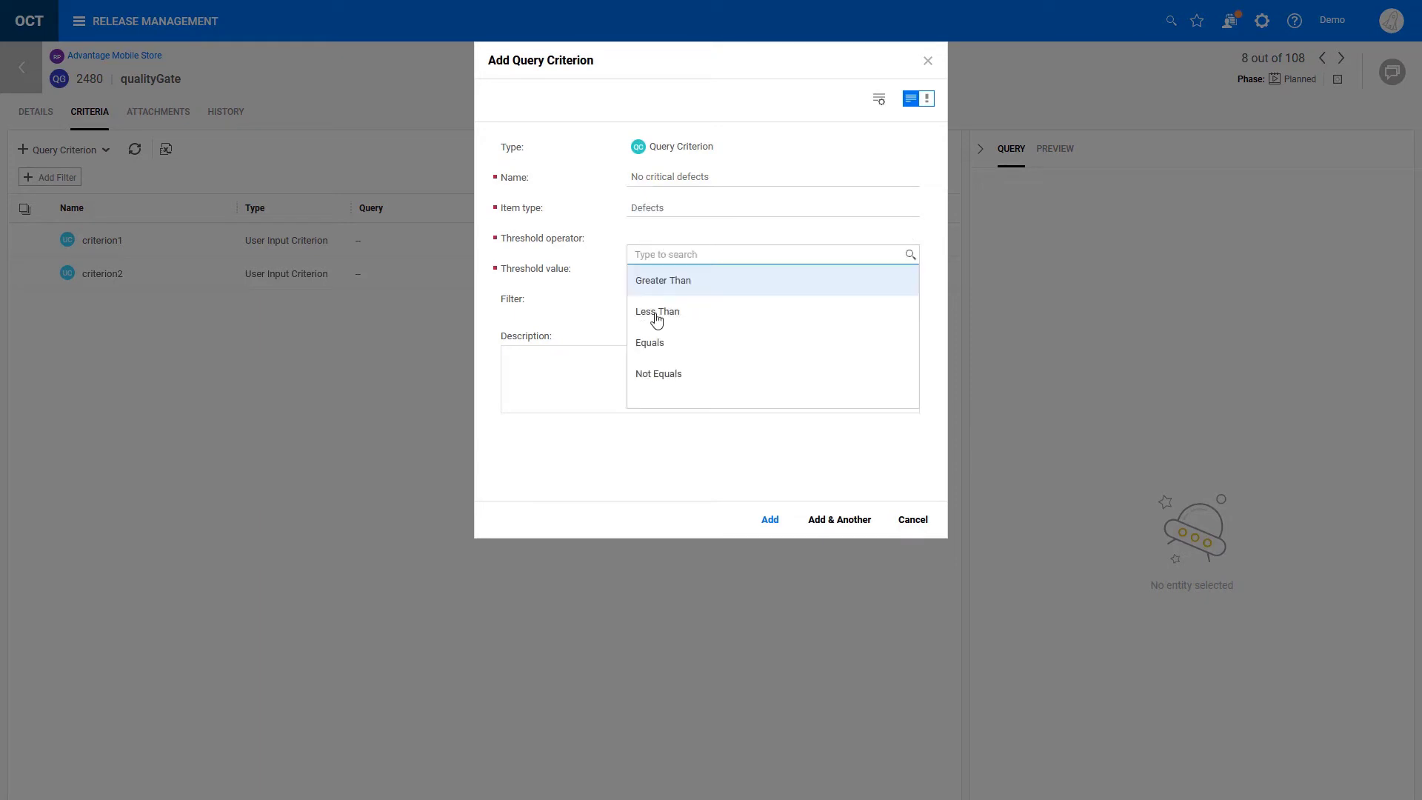
{"action": "left_click", "coordinate": [650, 342]}
{"action": "type", "text": "sever"}
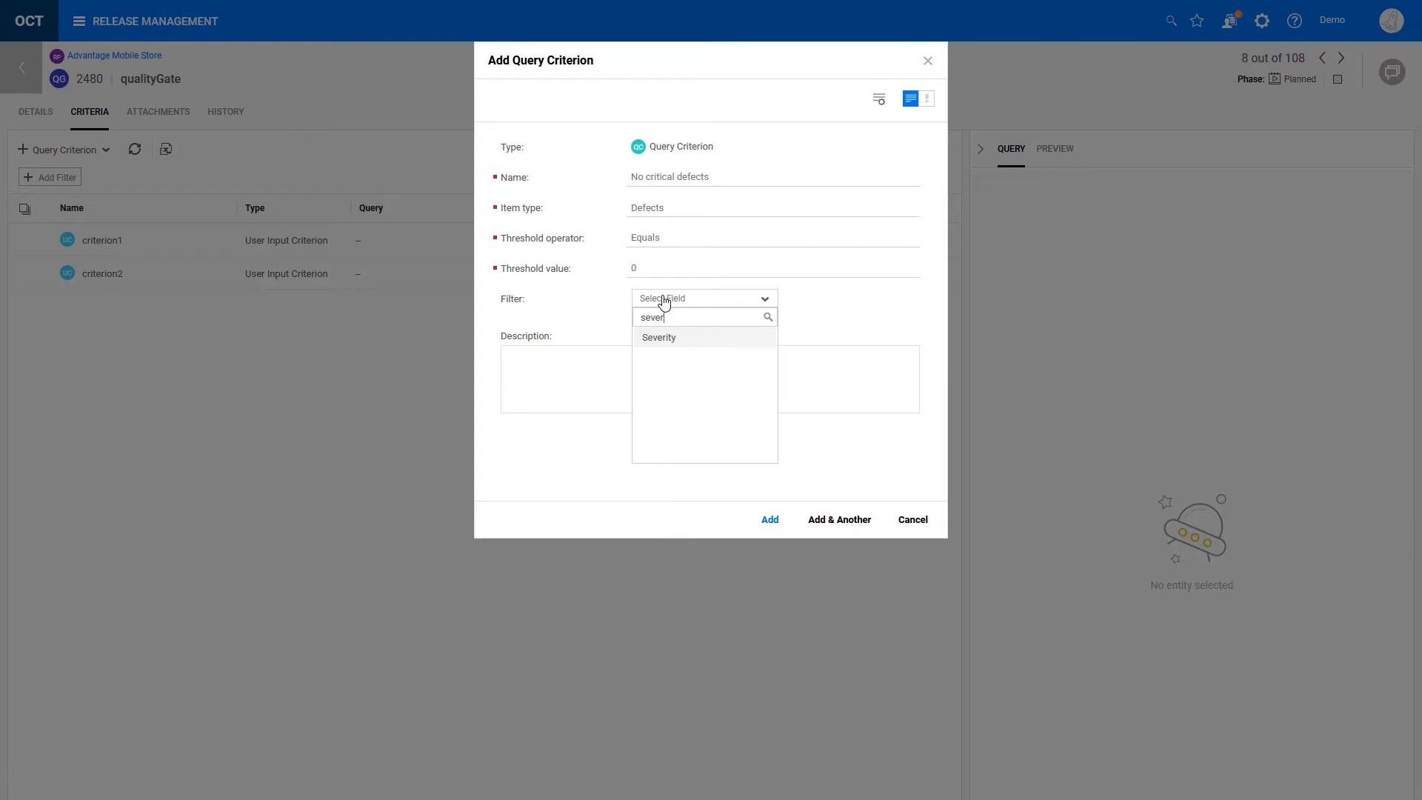
{"action": "left_click", "coordinate": [659, 336]}
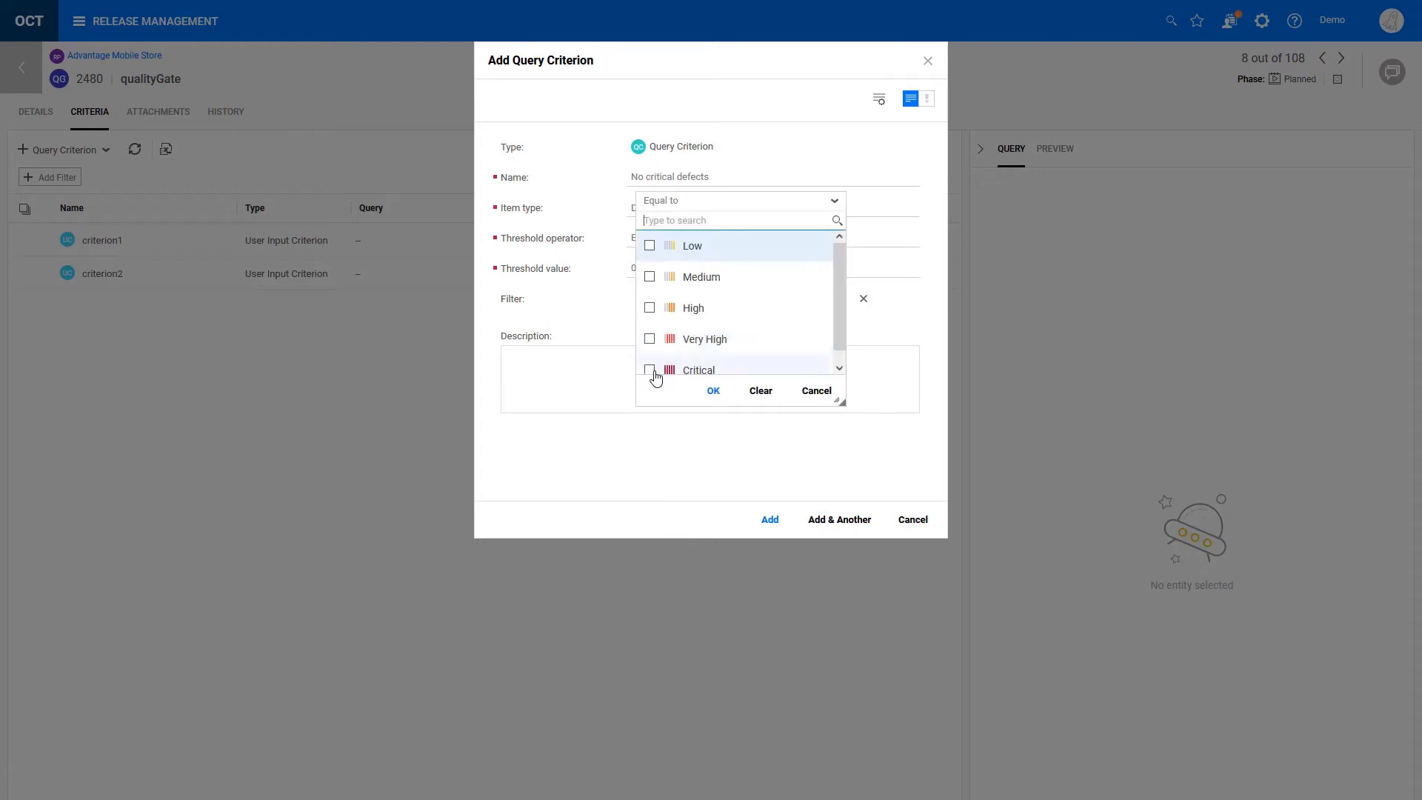
{"action": "left_click", "coordinate": [714, 391]}
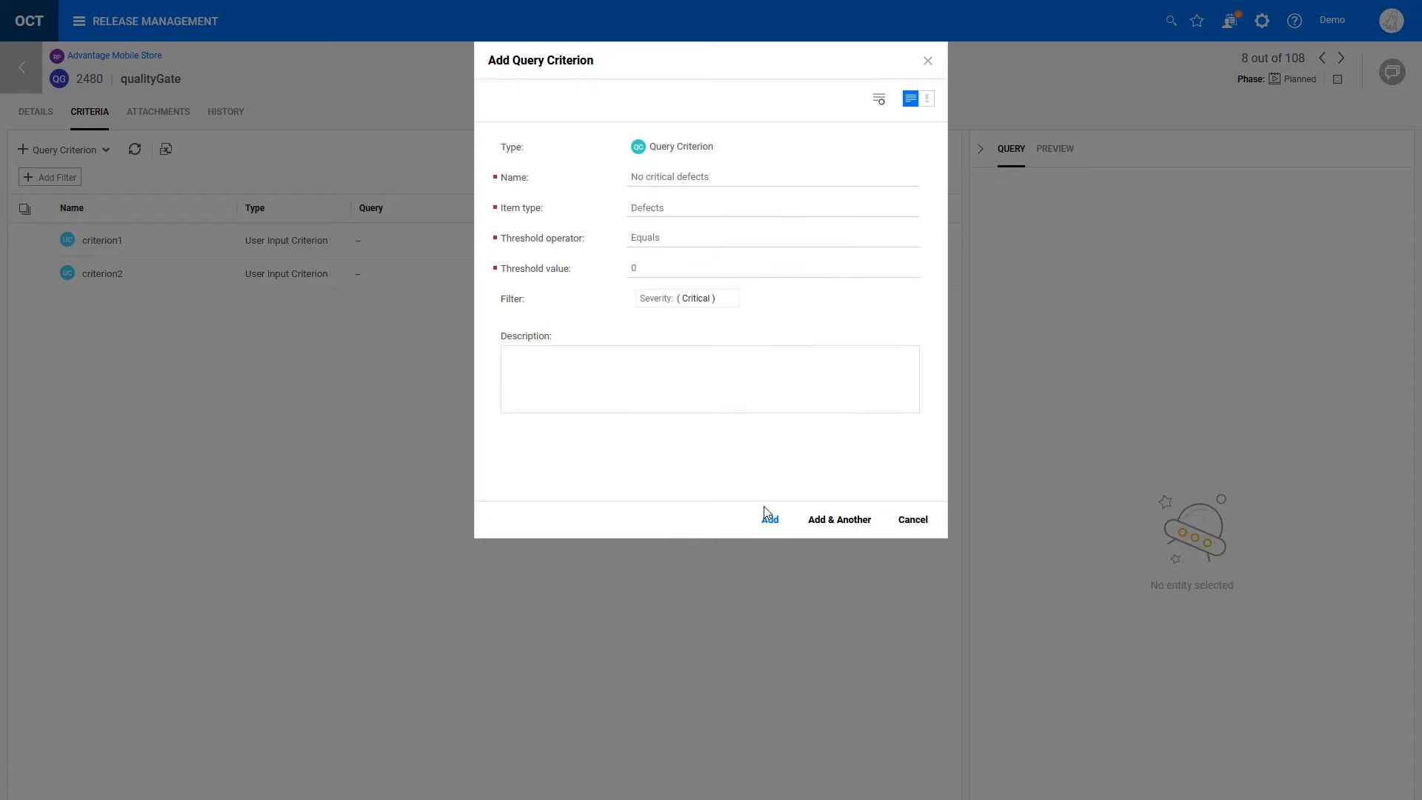
{"action": "left_click", "coordinate": [770, 520]}
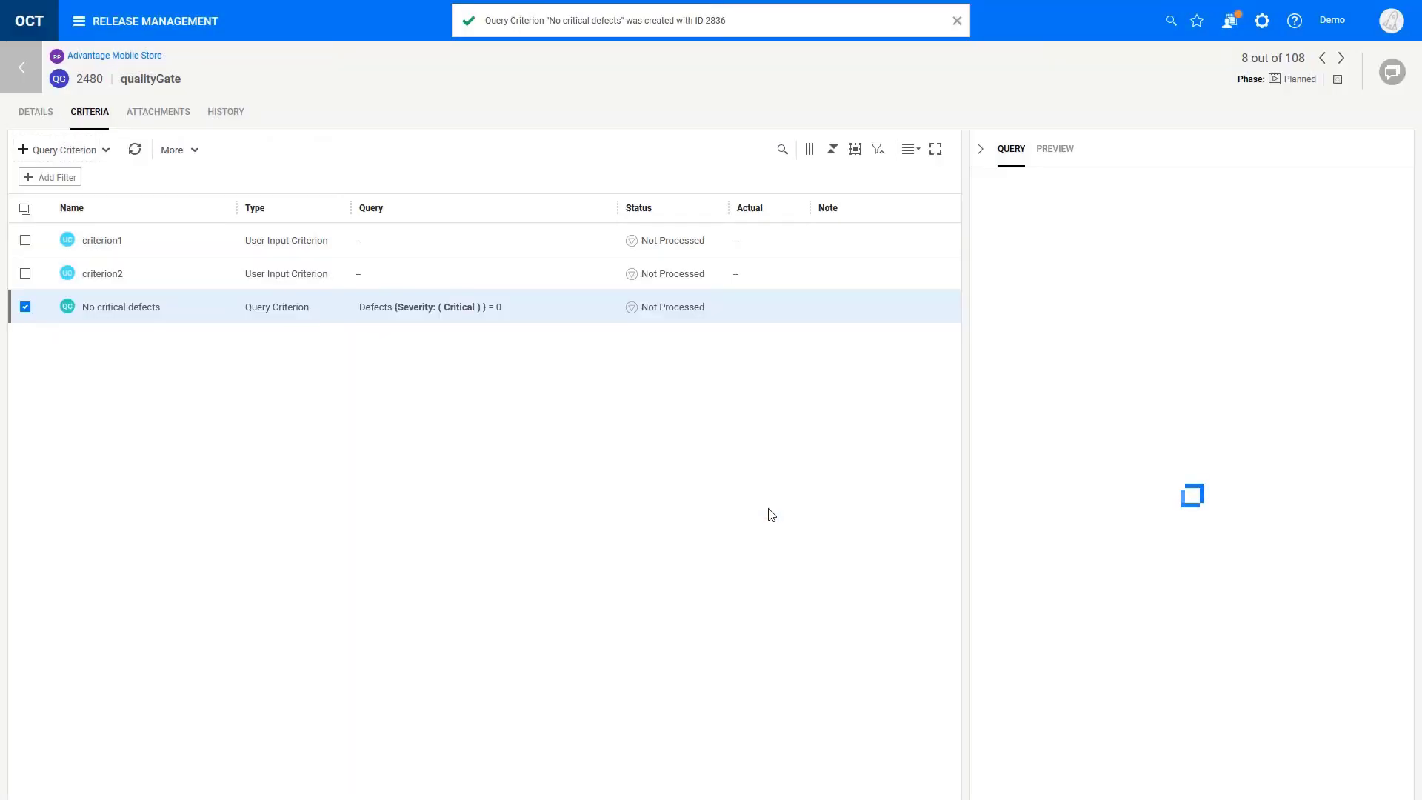
{"action": "left_click", "coordinate": [1054, 149]}
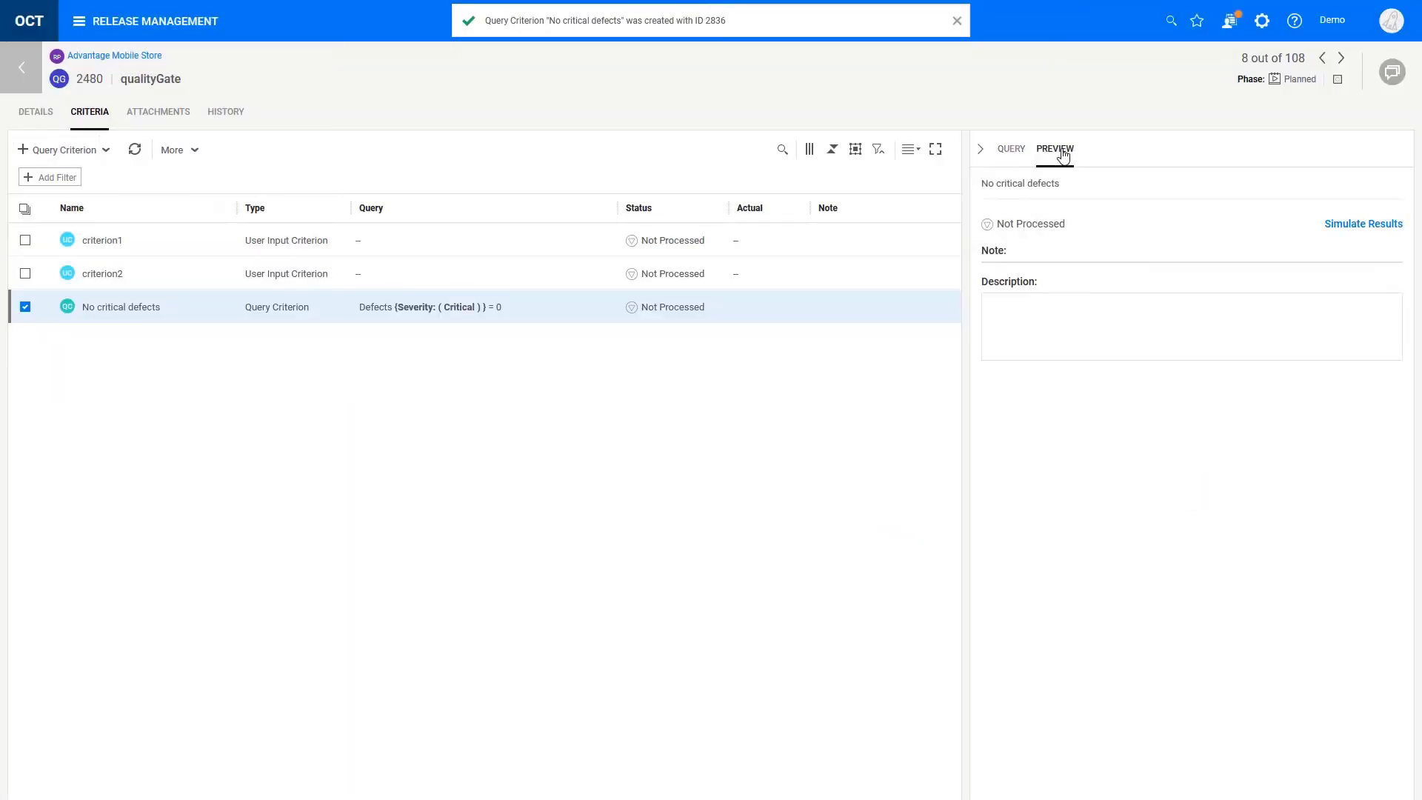
{"action": "left_click", "coordinate": [1363, 224]}
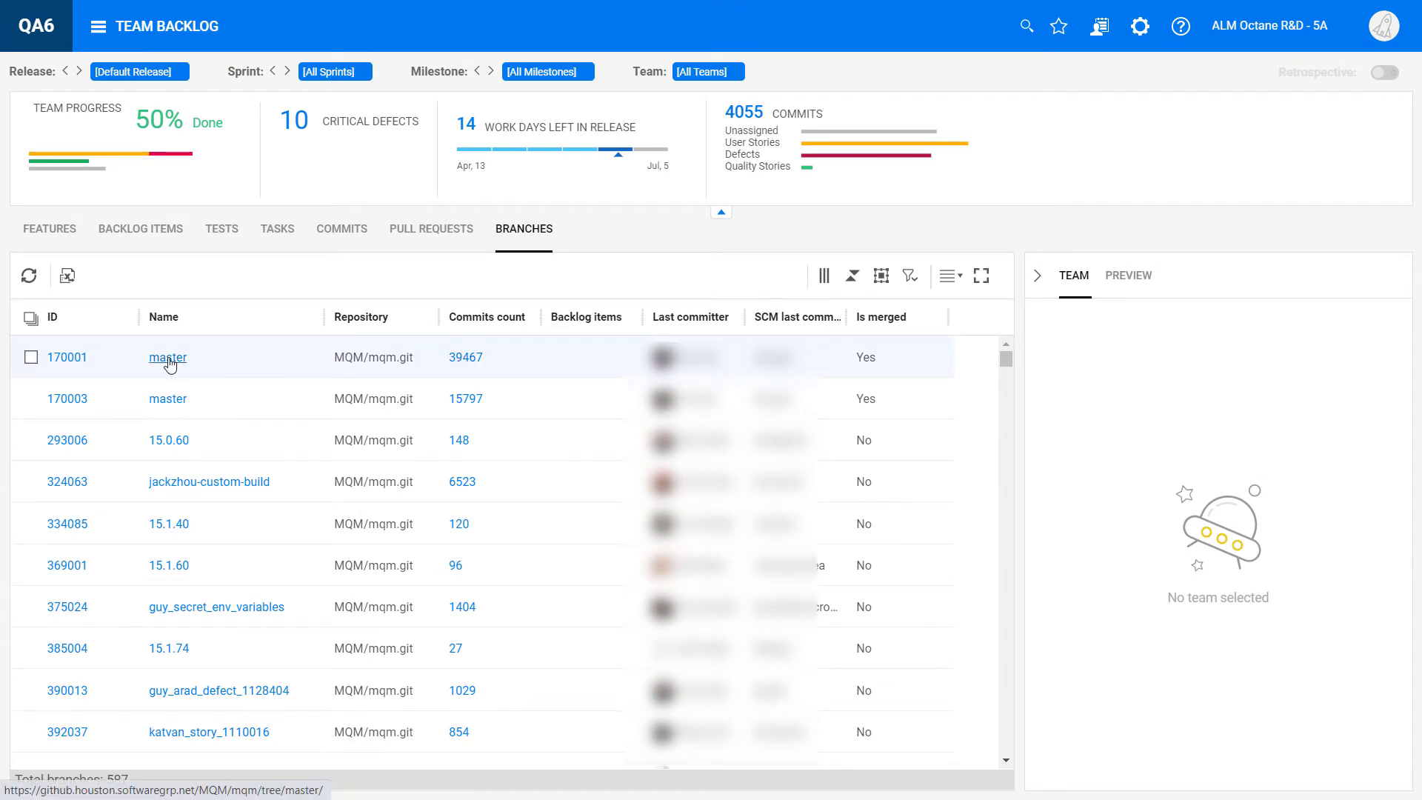
{"action": "mouse_move", "coordinate": [66, 364]}
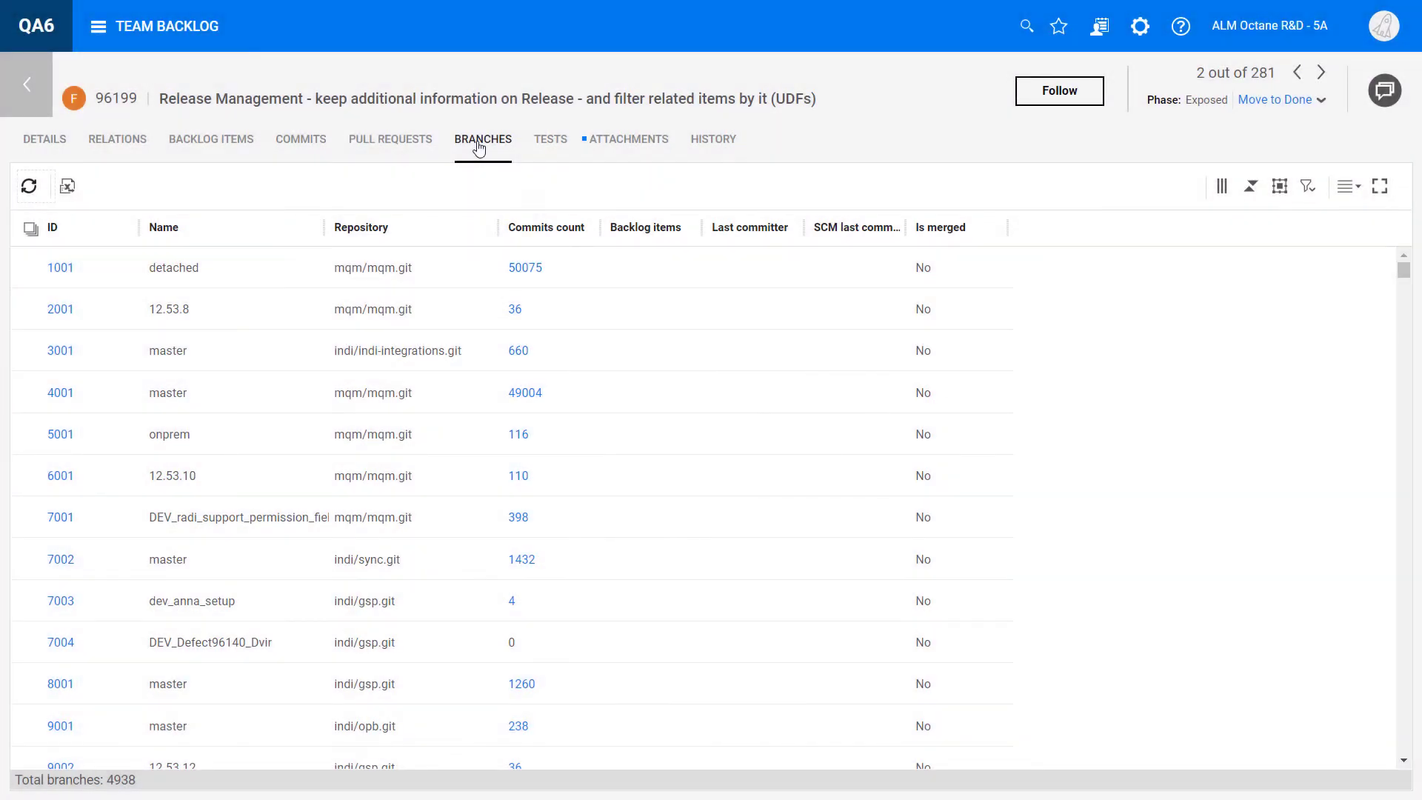
{"action": "mouse_move", "coordinate": [480, 154]}
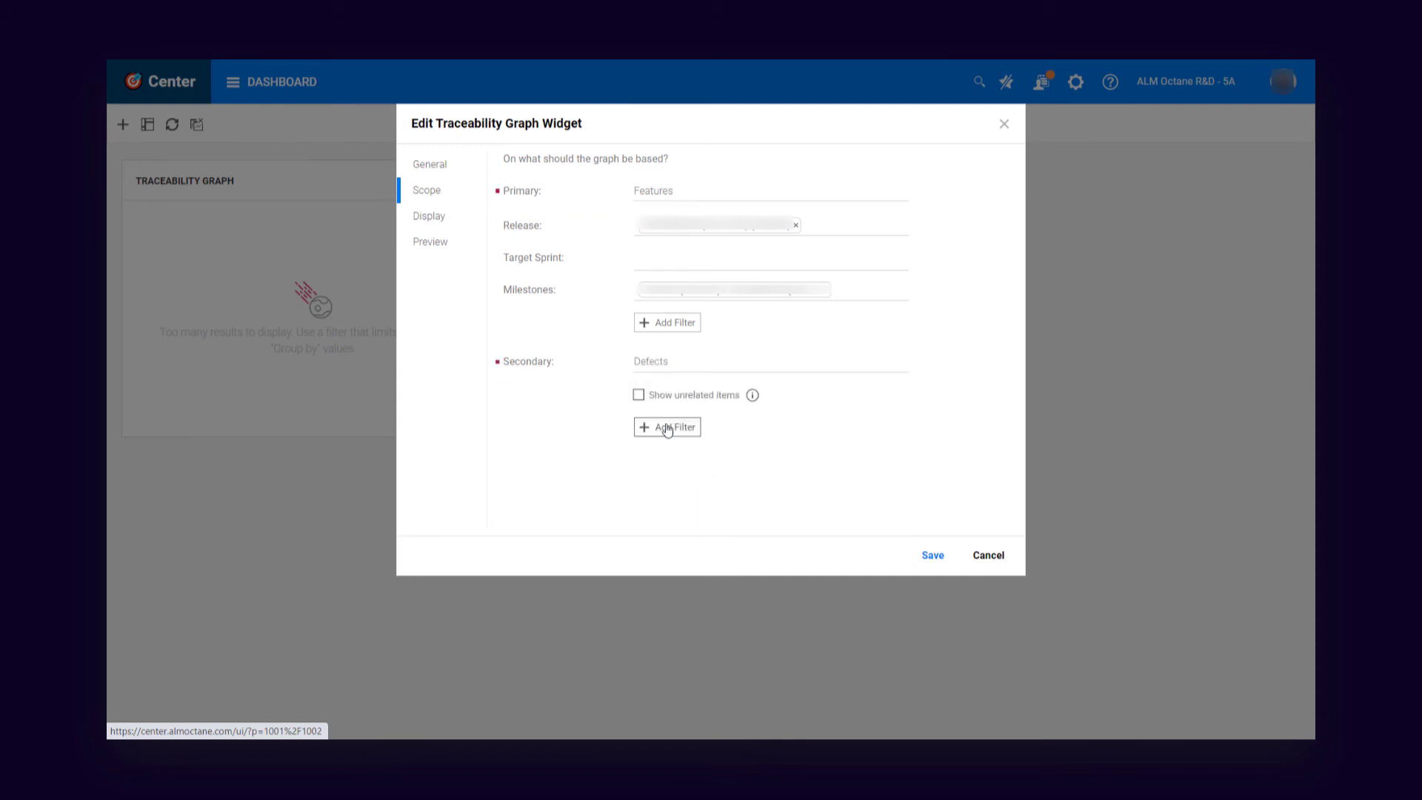
Preview the traceability graph widget using its current scope settings.
{"action": "left_click", "coordinate": [429, 241]}
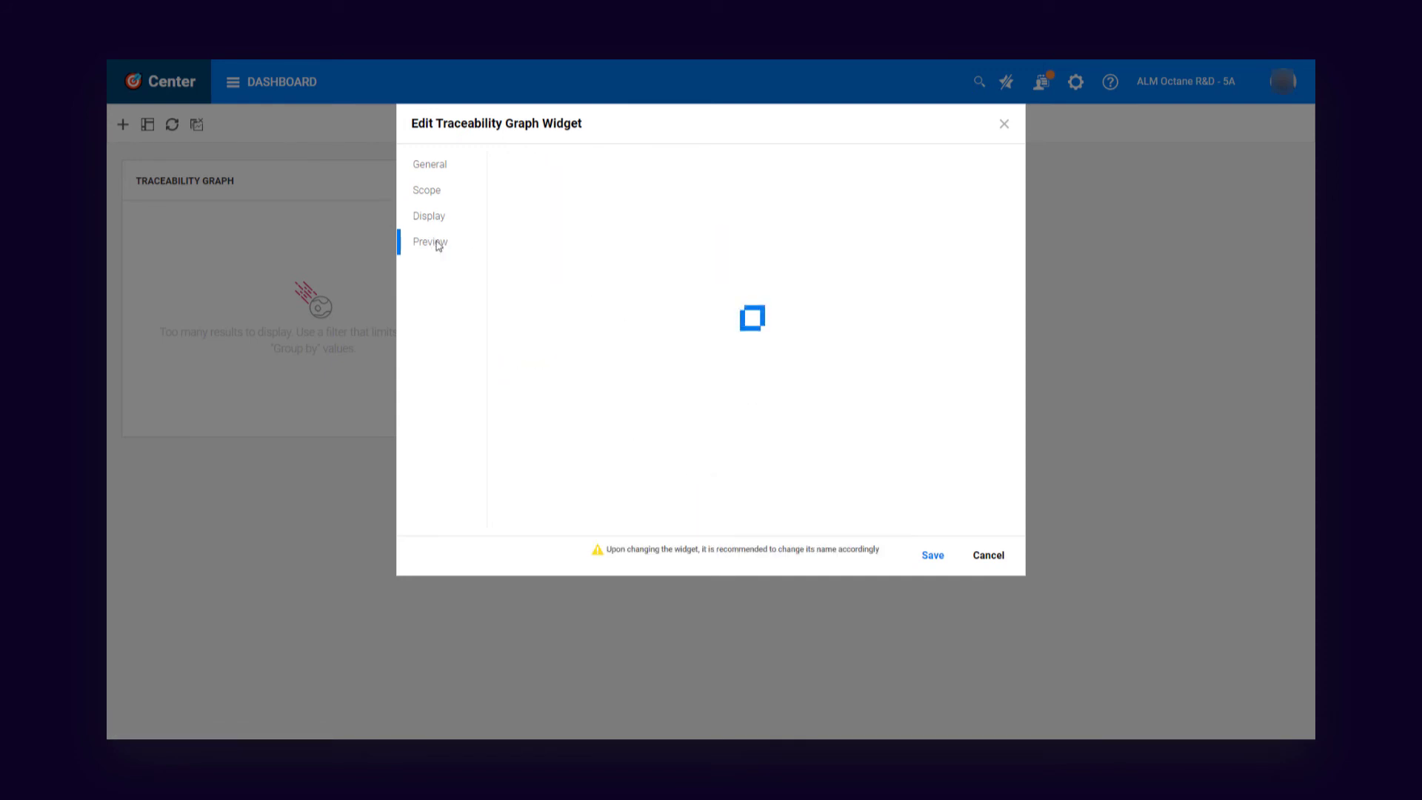